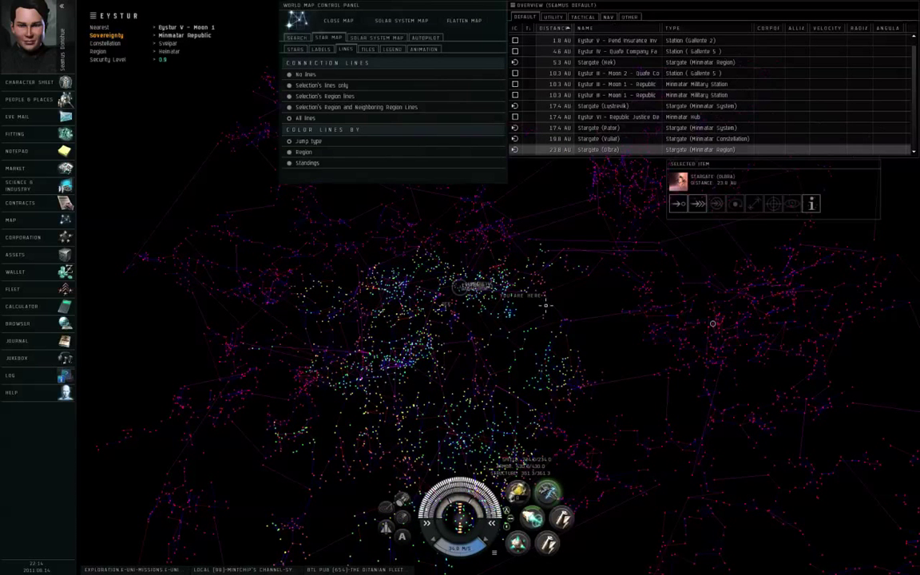
{"action": "mouse_move", "coordinate": [598, 320]}
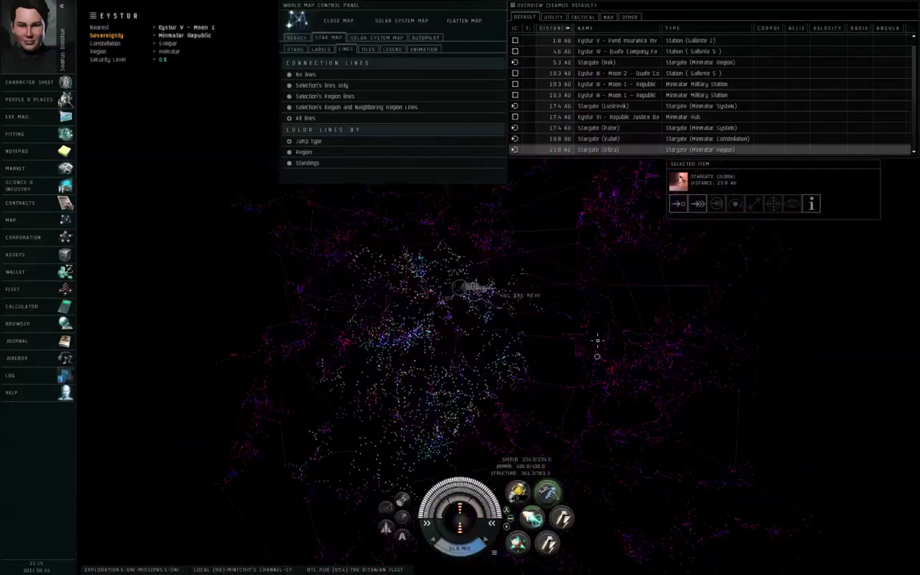
- Show every jump connection line on the star map, after trying region-and-neighbour lines
{"action": "left_click", "coordinate": [296, 49]}
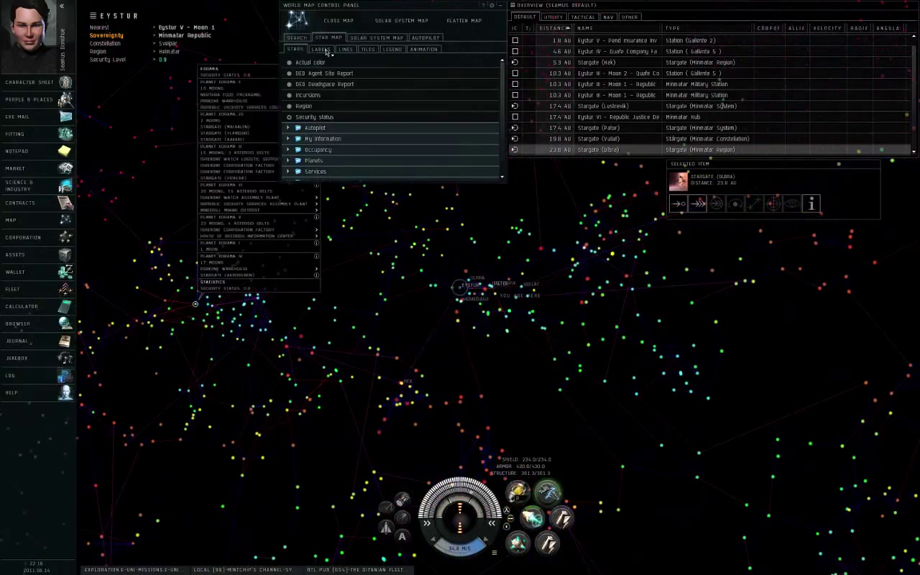
{"action": "left_click", "coordinate": [344, 49]}
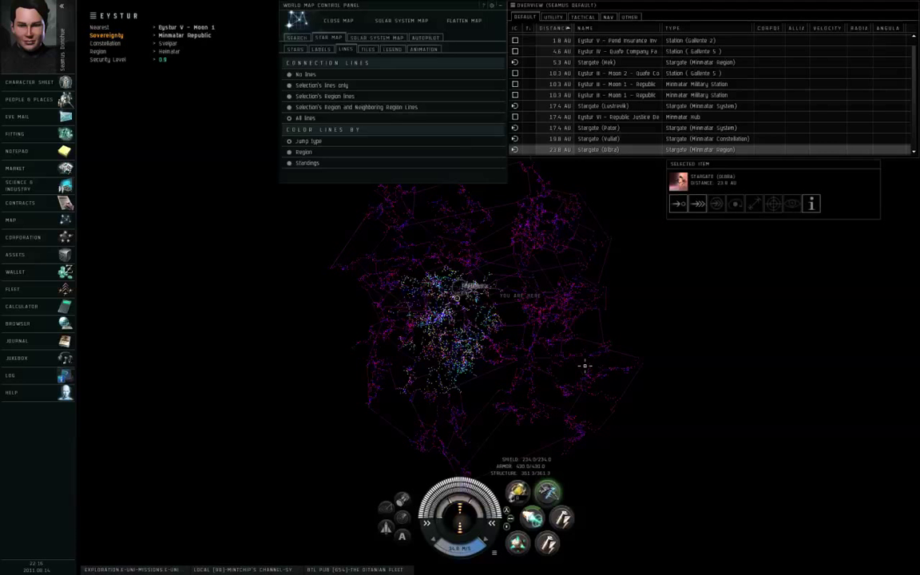
{"action": "mouse_move", "coordinate": [481, 391]}
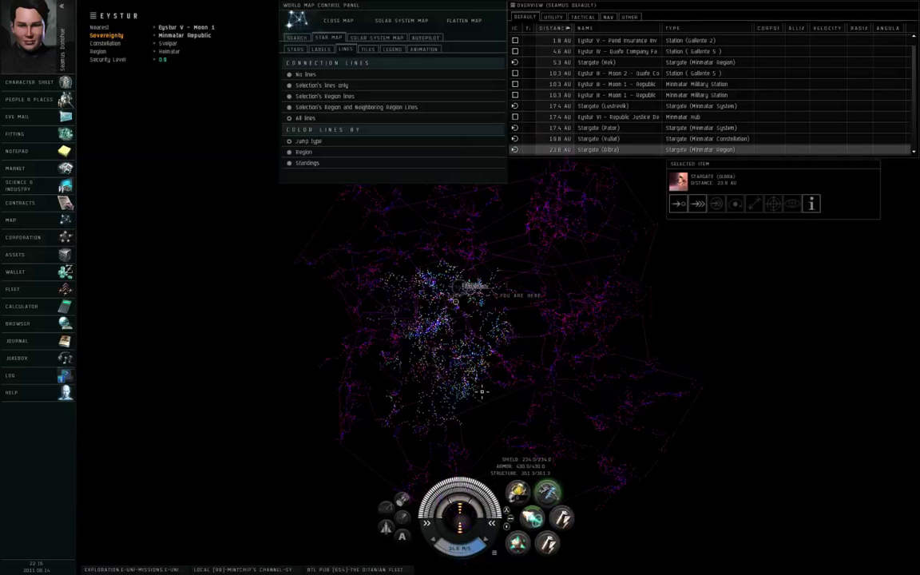
{"action": "right_click", "coordinate": [475, 285]}
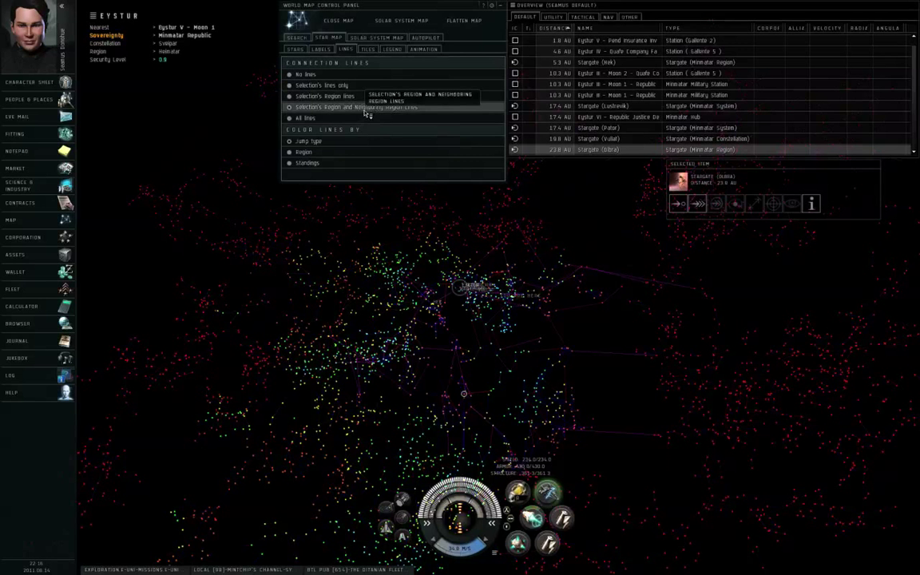
{"action": "left_click", "coordinate": [289, 85]}
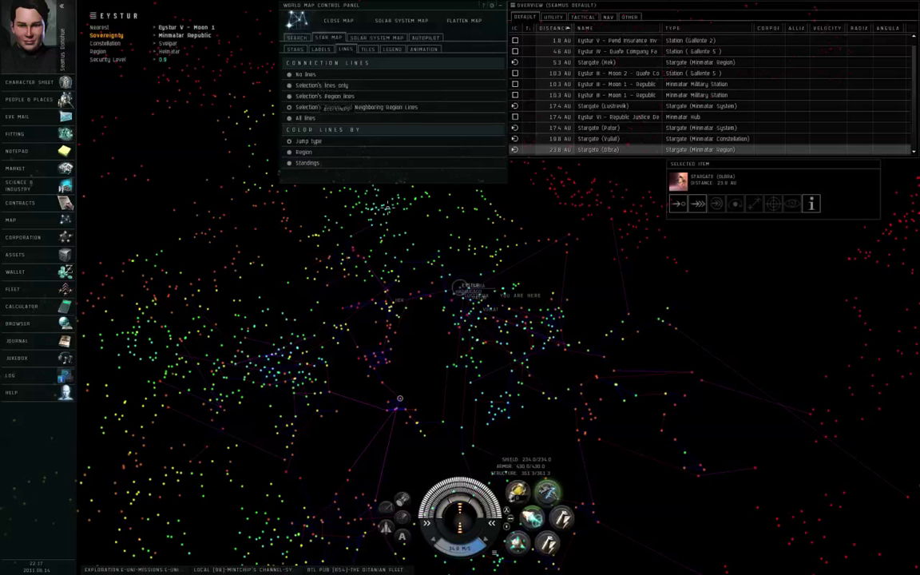
{"action": "left_click", "coordinate": [305, 117]}
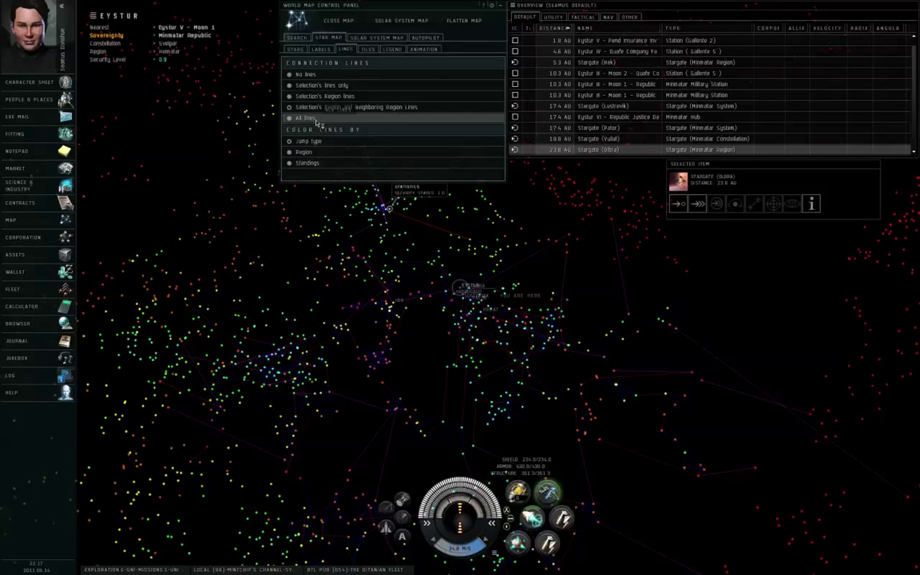
{"action": "left_click", "coordinate": [289, 118]}
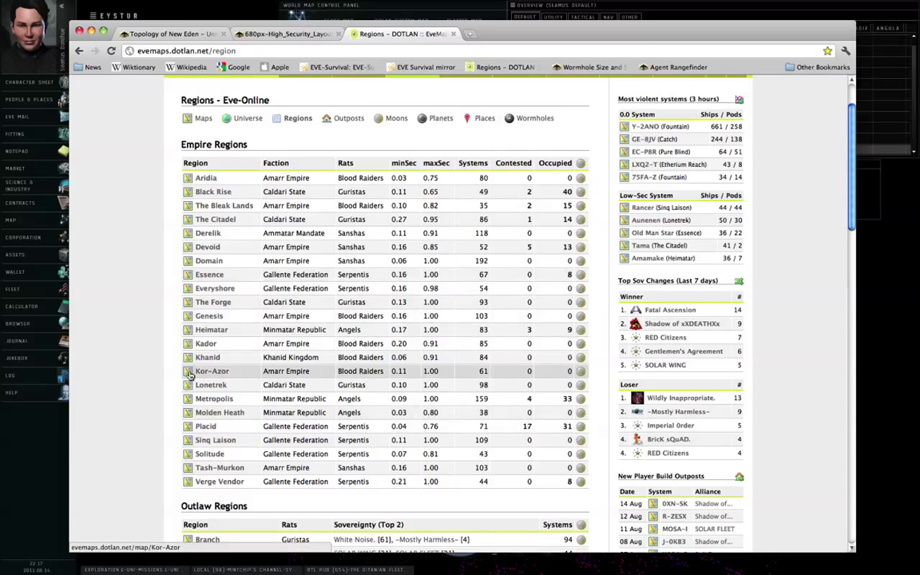
- Open Dotlan's Heimatar region map and scroll around it
{"action": "left_click", "coordinate": [211, 329]}
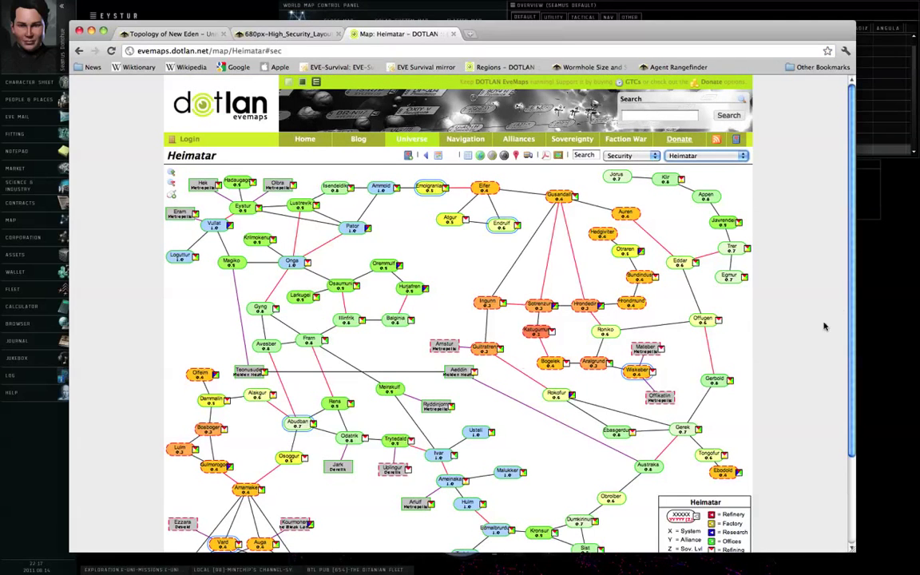
{"action": "scroll", "scroll_direction": "down", "scroll_amount": 3}
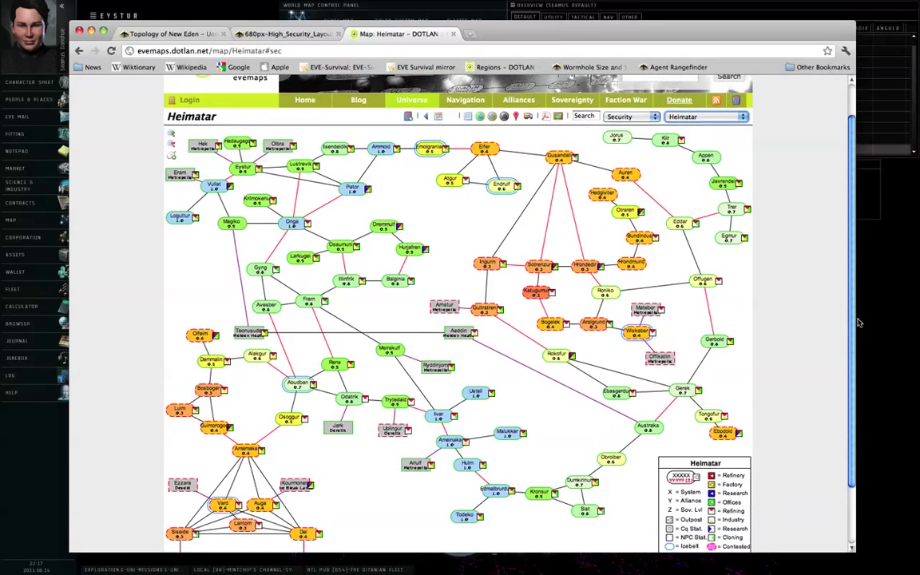
{"action": "scroll", "scroll_direction": "up", "scroll_amount": 3}
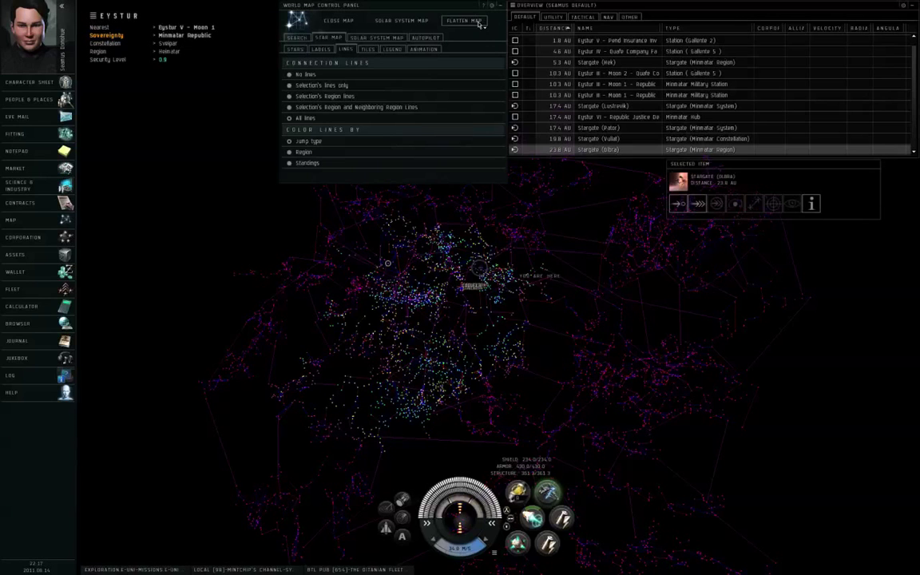
- Flatten the star map
{"action": "left_click", "coordinate": [464, 20]}
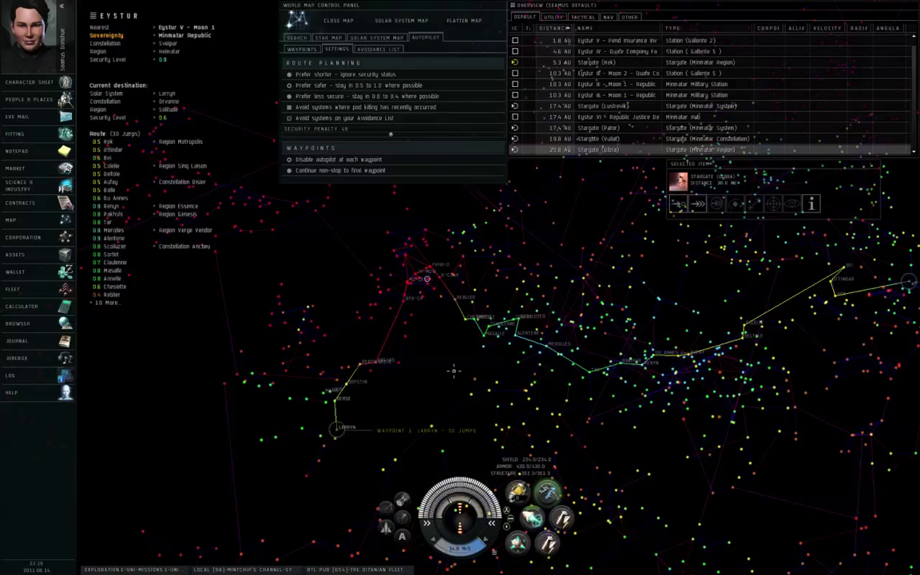
{"action": "mouse_move", "coordinate": [309, 271]}
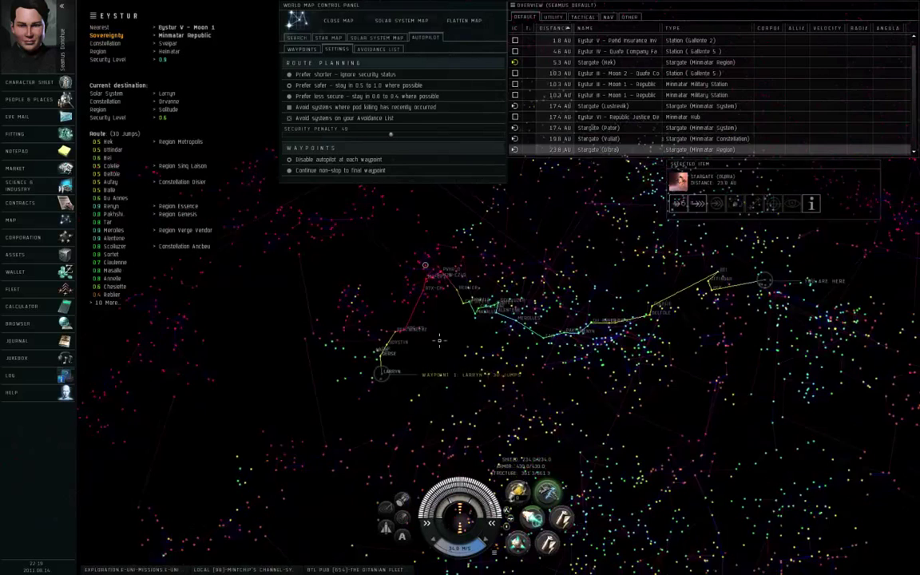
- Search the map for 'synd' and bring up actions for the Syndicate region result
{"action": "left_click", "coordinate": [297, 37]}
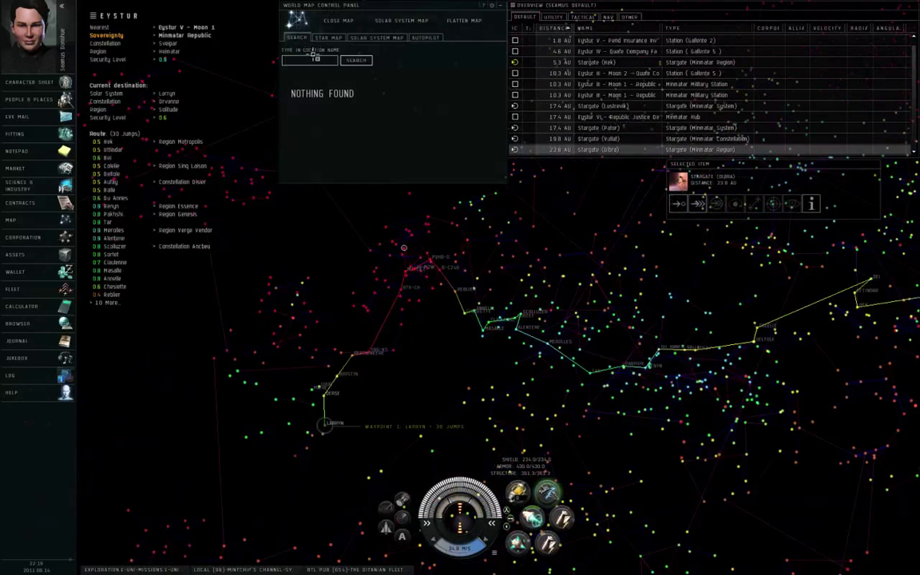
{"action": "type", "text": "syndicate"}
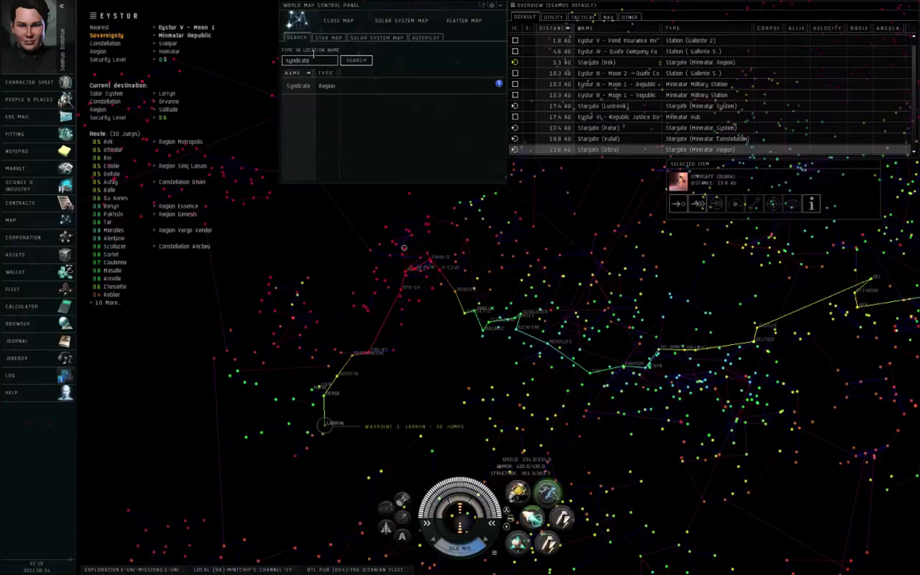
{"action": "right_click", "coordinate": [311, 86]}
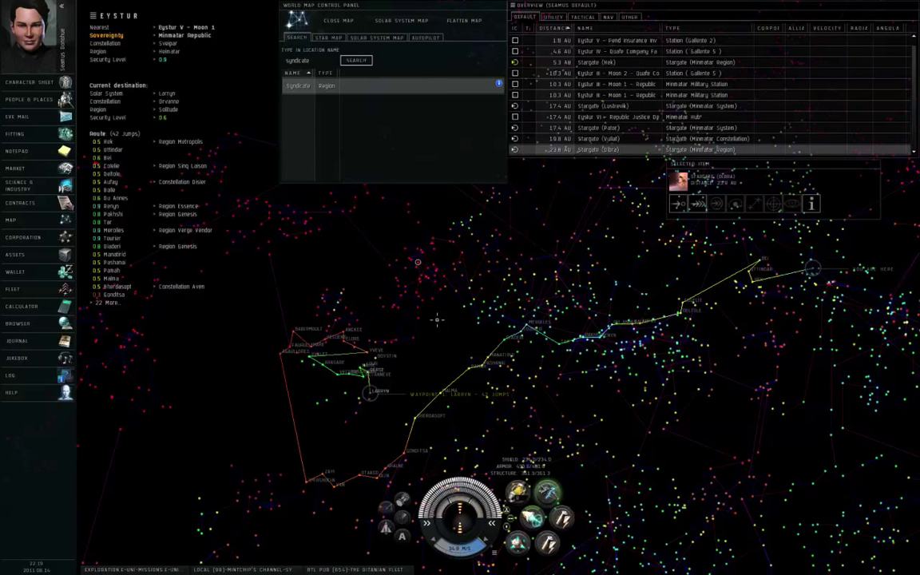
{"action": "right_click", "coordinate": [308, 86]}
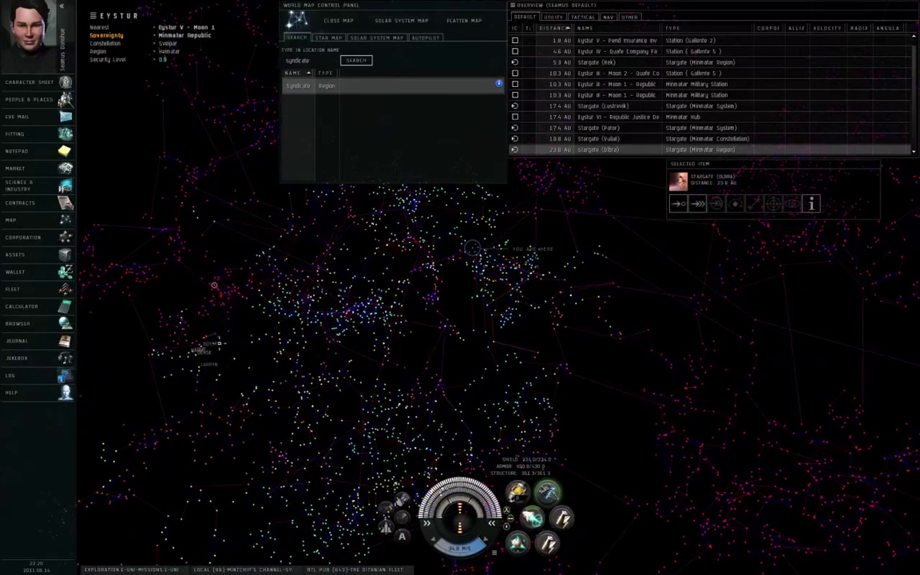
- Find 'topo' in the in-game browser and open Topology of New Eden at its useful links
{"action": "left_click", "coordinate": [18, 323]}
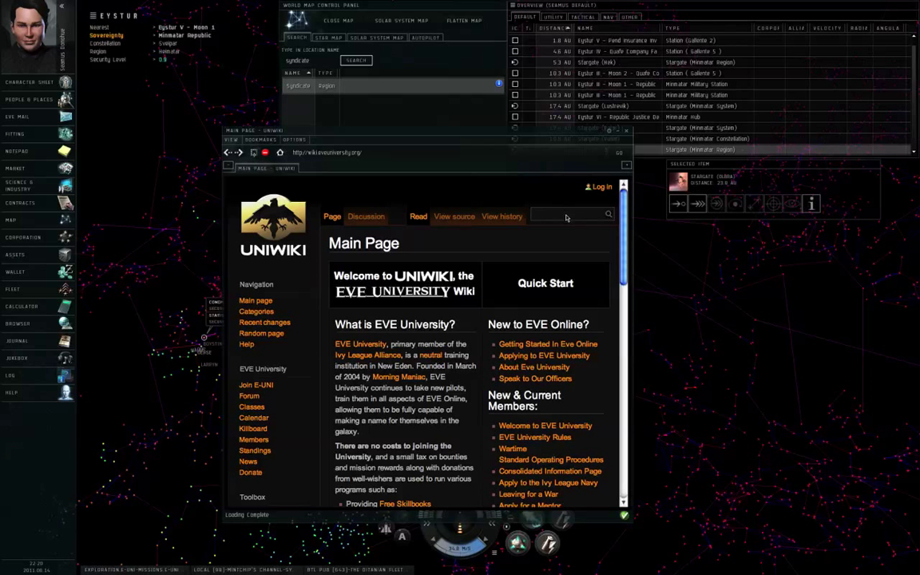
{"action": "type", "text": "topology of new e"}
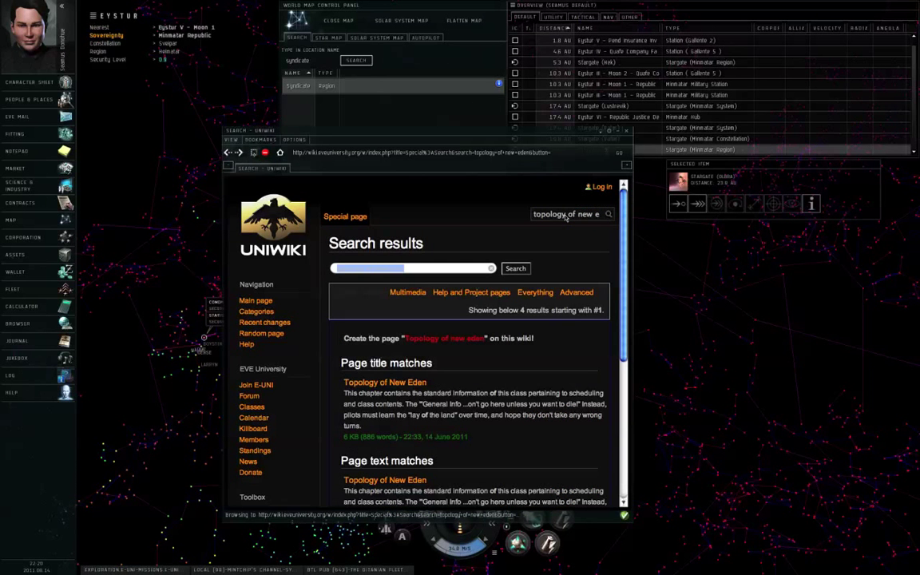
{"action": "scroll", "scroll_direction": "down", "scroll_amount": 3}
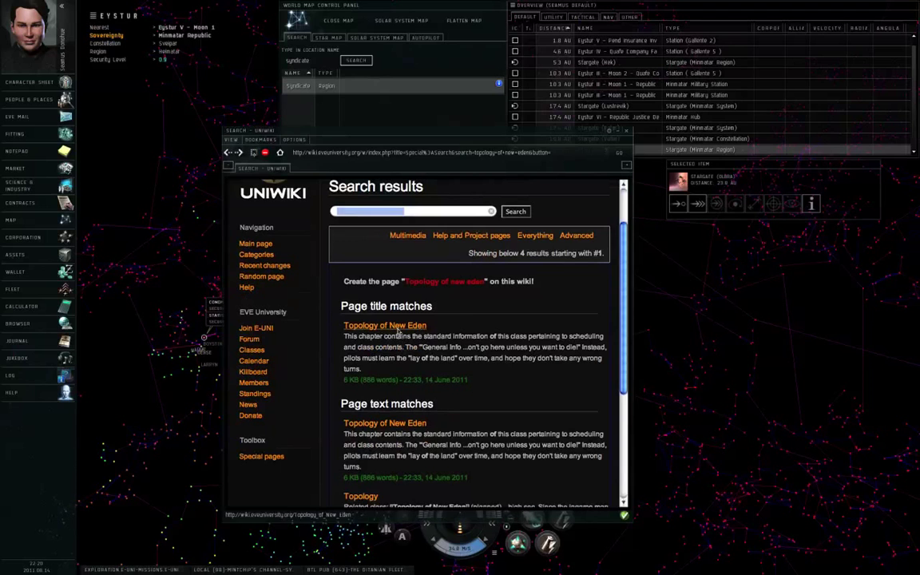
{"action": "left_click", "coordinate": [384, 324]}
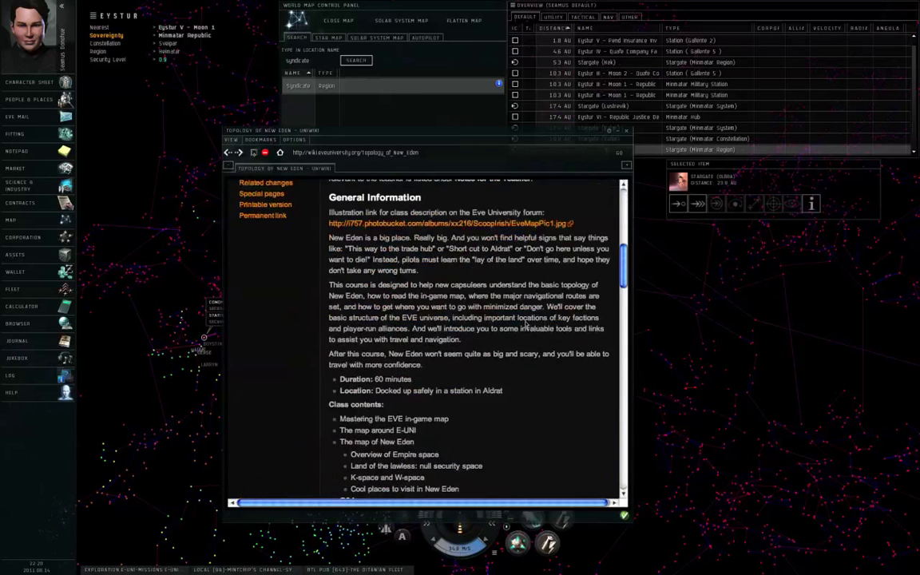
{"action": "scroll", "scroll_direction": "down", "scroll_amount": 3}
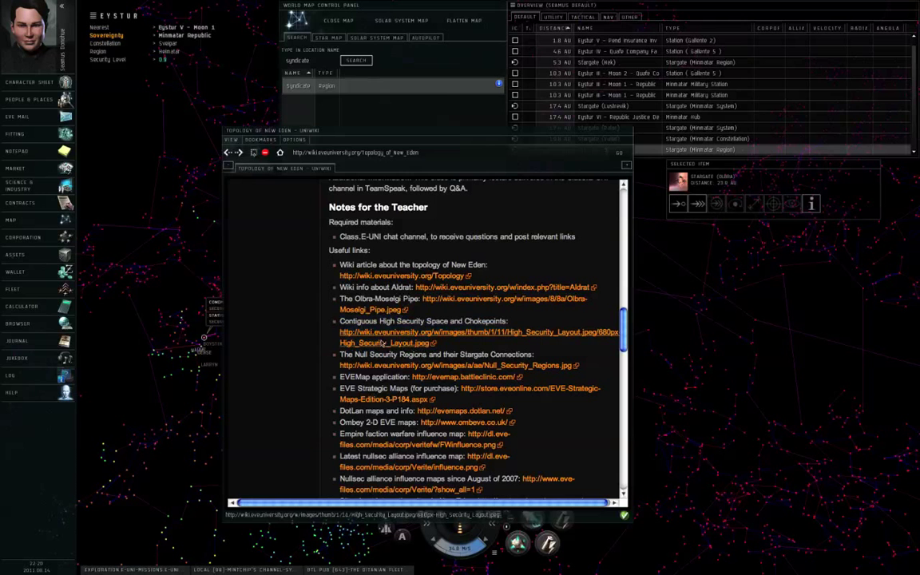
- Open the Contiguous High Security Space and Chokepoints diagram
{"action": "left_click", "coordinate": [478, 331]}
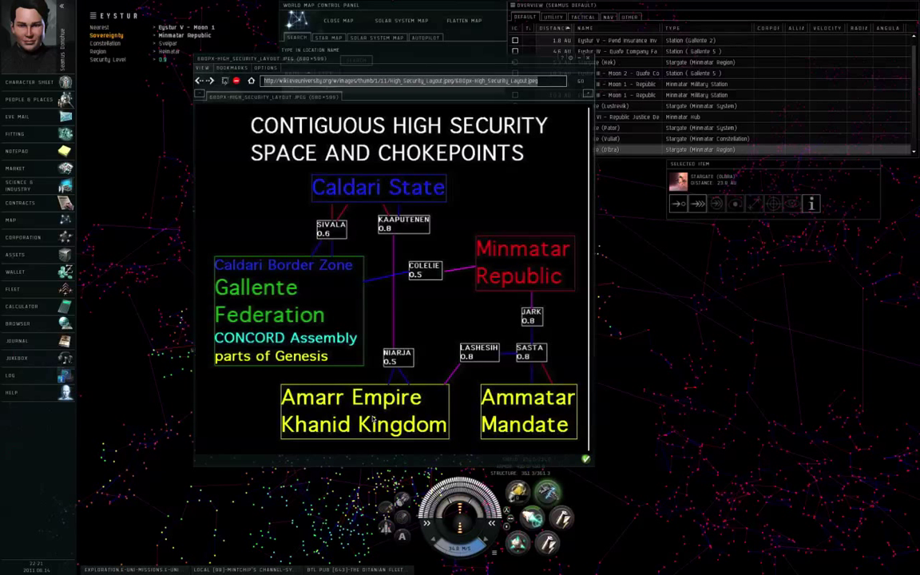
{"action": "mouse_move", "coordinate": [389, 341]}
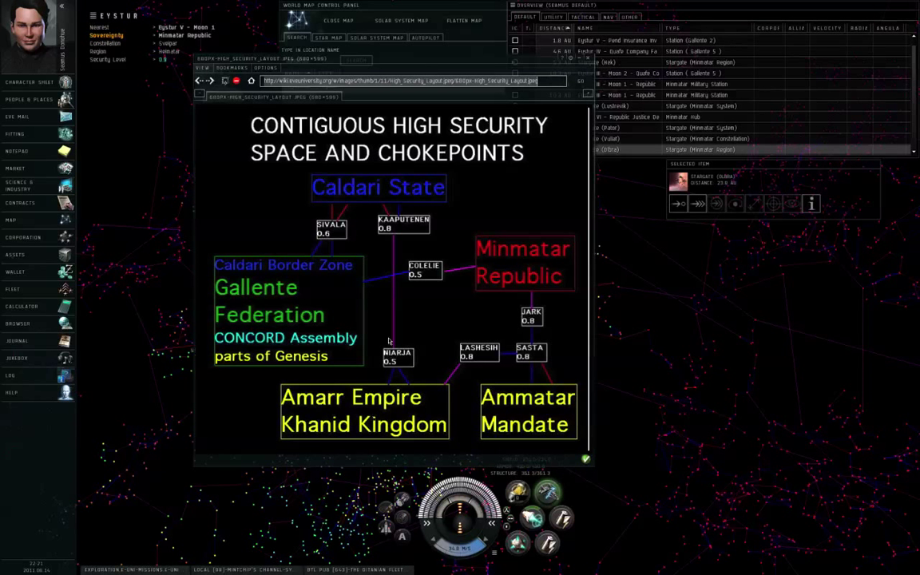
{"action": "mouse_move", "coordinate": [370, 181]}
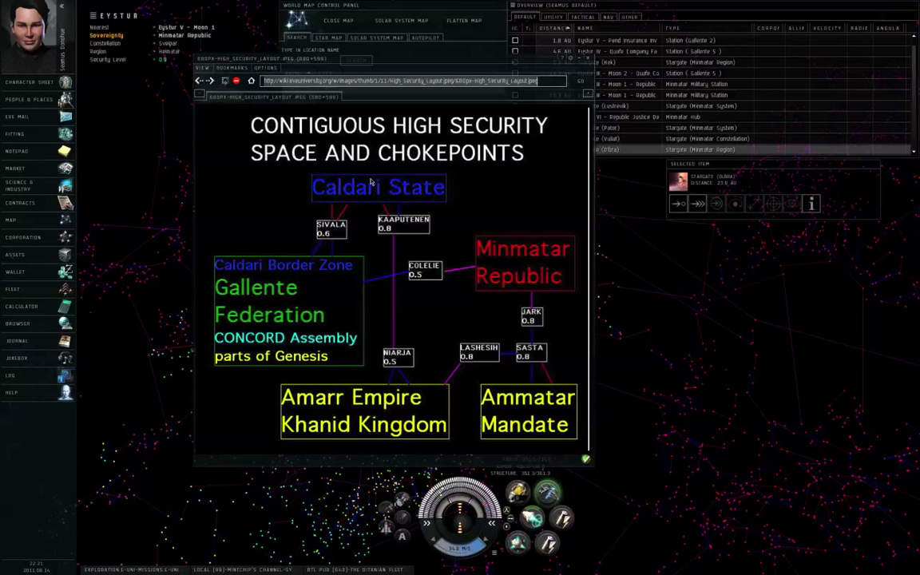
{"action": "mouse_move", "coordinate": [312, 216]}
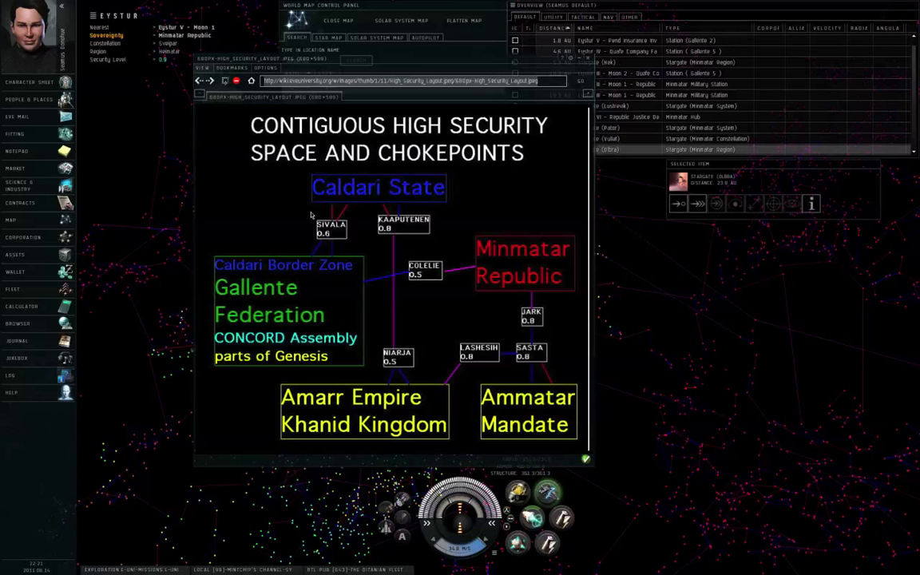
{"action": "mouse_move", "coordinate": [257, 305]}
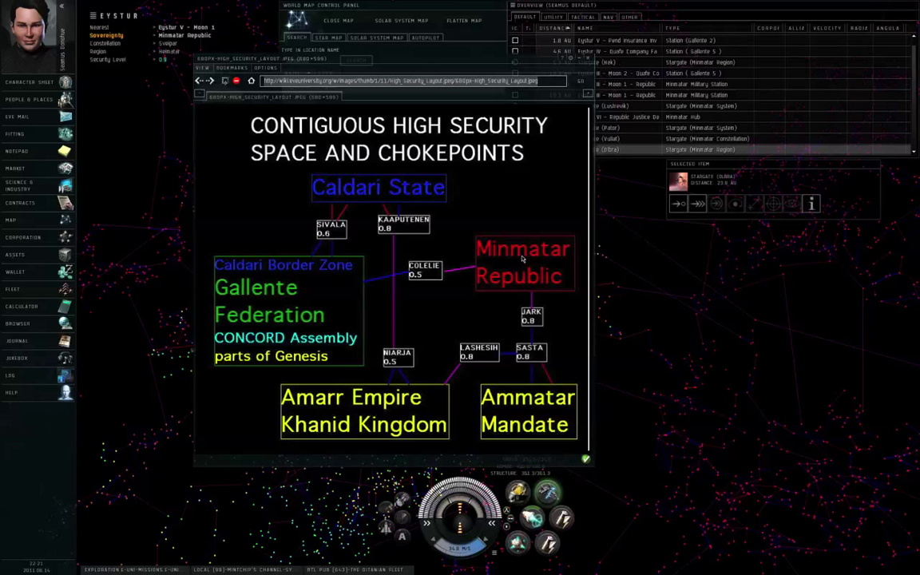
{"action": "mouse_move", "coordinate": [561, 284]}
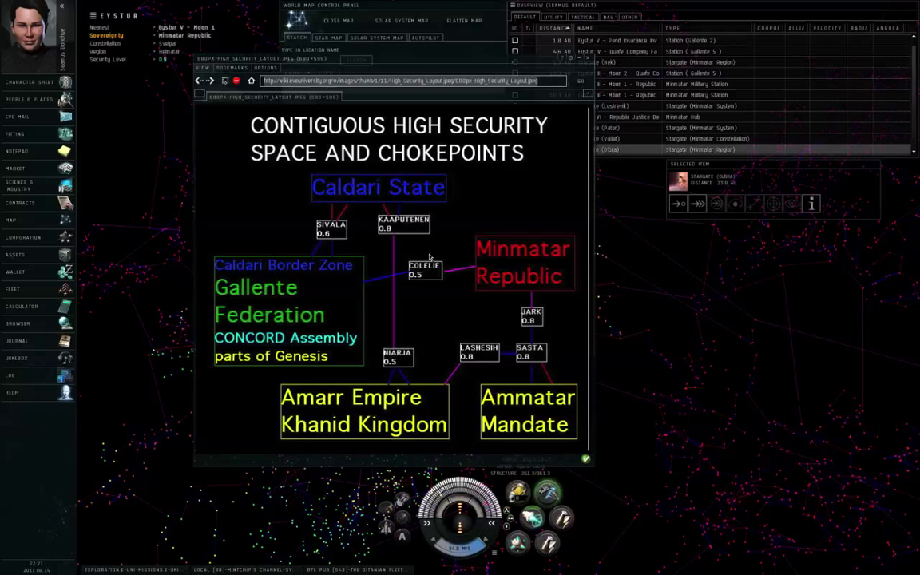
{"action": "mouse_move", "coordinate": [546, 322]}
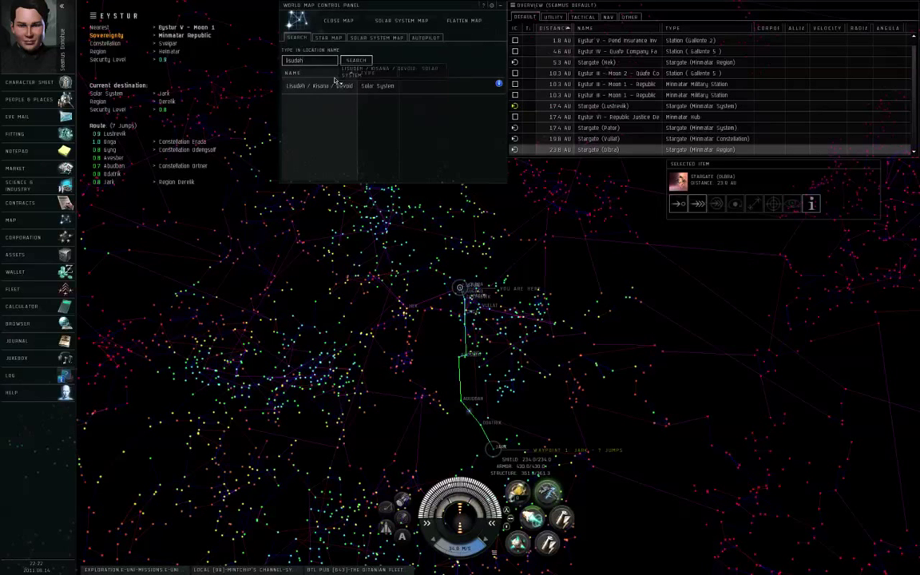
- Add Lisudeh as a waypoint, making a 10-jump route via Jark
{"action": "right_click", "coordinate": [320, 86]}
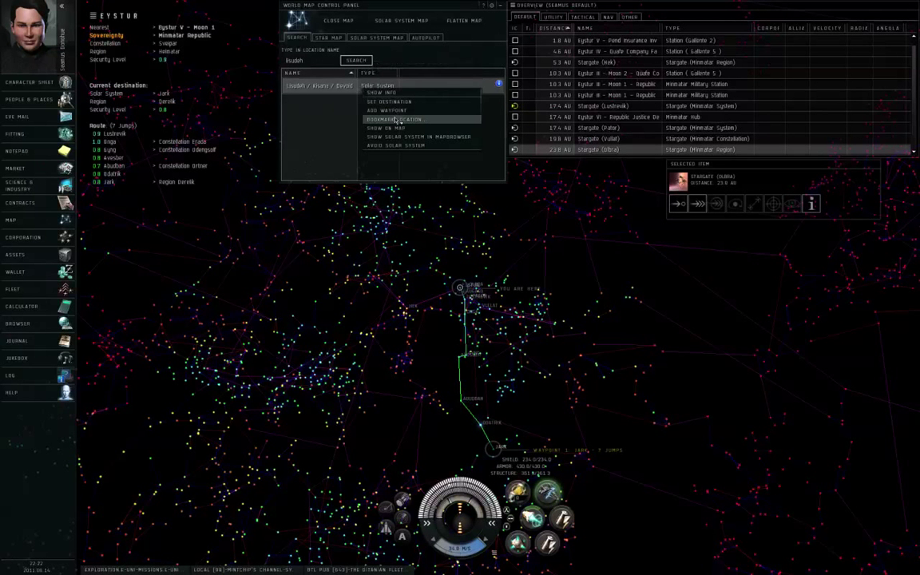
{"action": "left_click", "coordinate": [386, 110]}
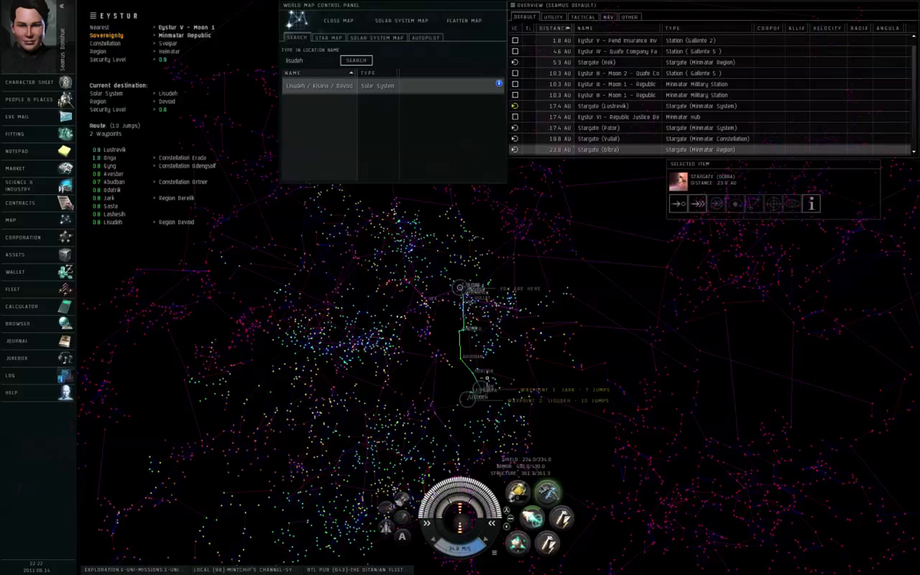
{"action": "mouse_move", "coordinate": [445, 385]}
{"action": "type", "text": "Niarja"}
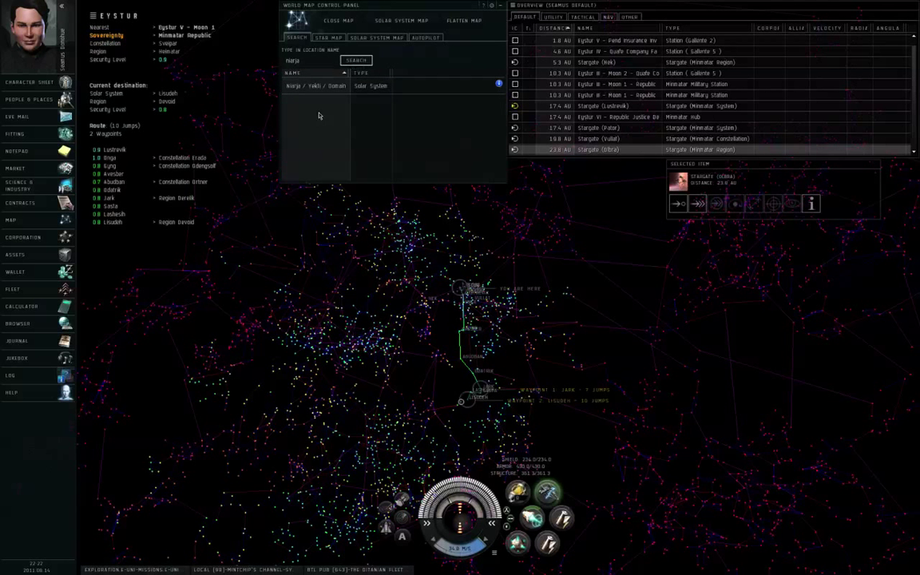
- Add Niarja and Sivala as waypoints, then start searching for 'col'
{"action": "right_click", "coordinate": [314, 86]}
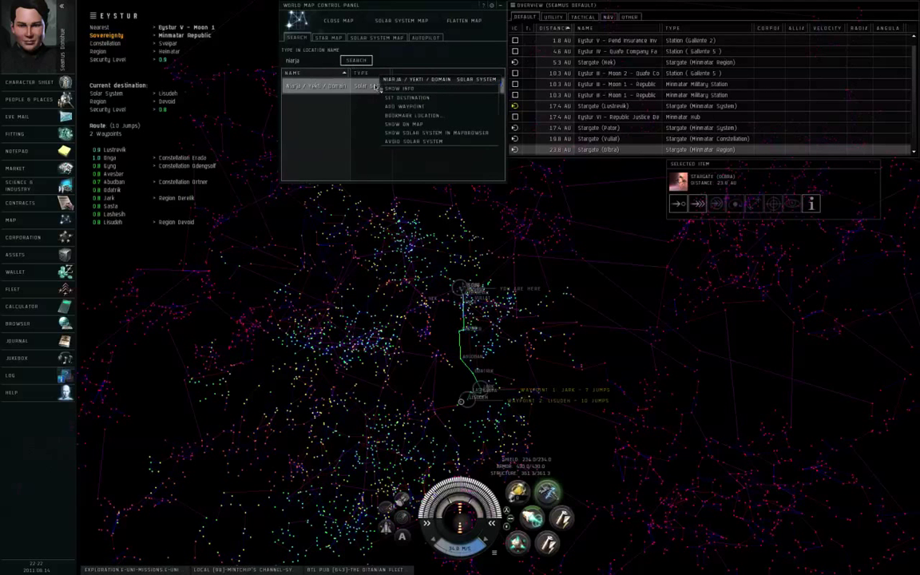
{"action": "left_click", "coordinate": [406, 106]}
{"action": "type", "text": "Sival"}
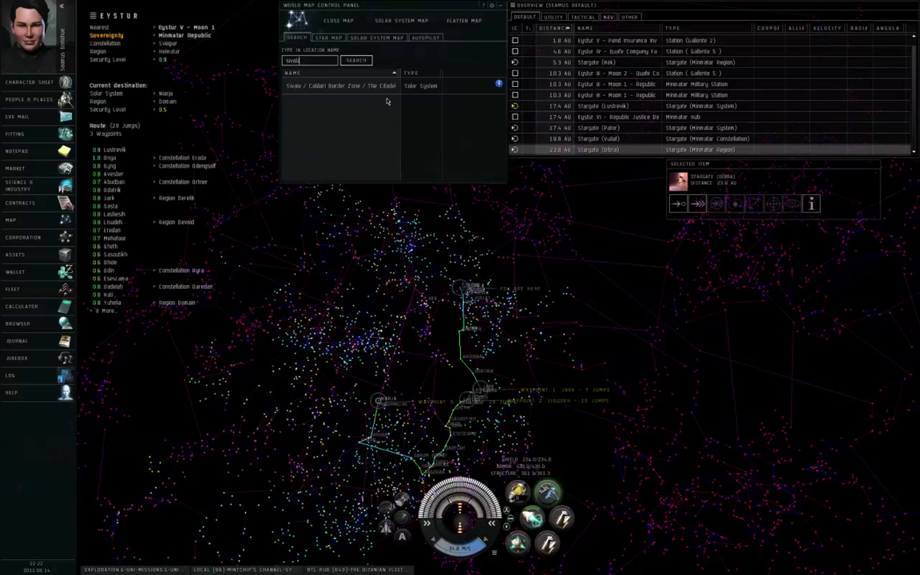
{"action": "right_click", "coordinate": [336, 86]}
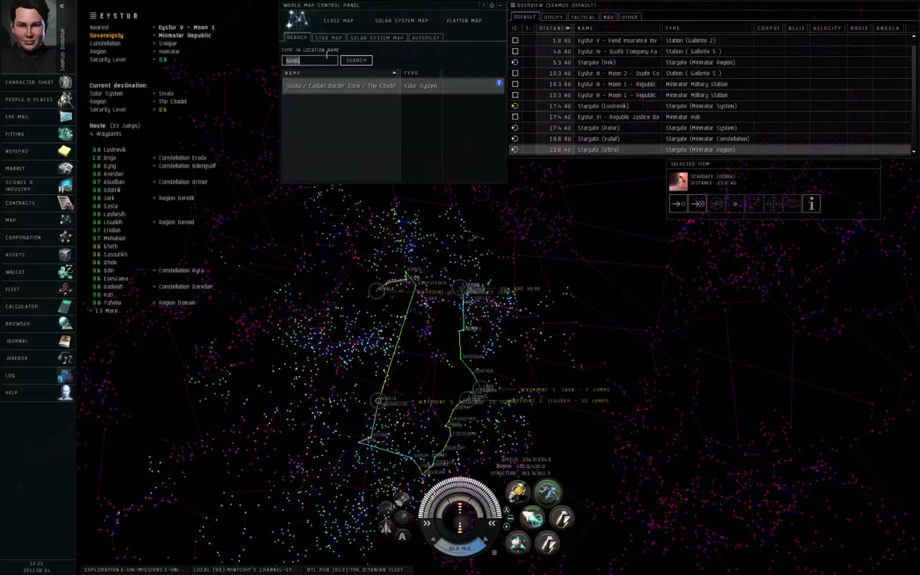
{"action": "type", "text": "col"}
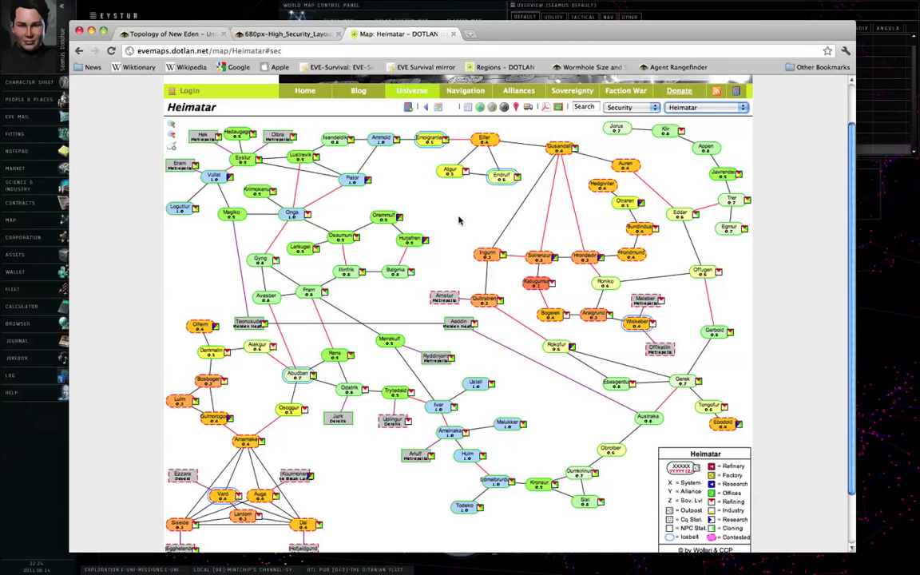
{"action": "mouse_move", "coordinate": [350, 142]}
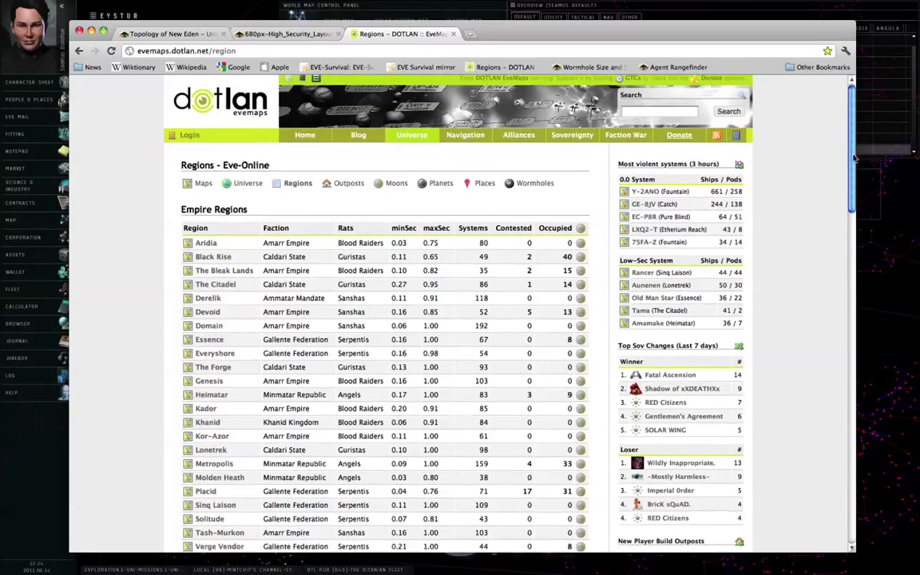
- Scroll down Dotlan's Regions page to the Empire Regions table
{"action": "scroll", "scroll_direction": "down", "scroll_amount": 3}
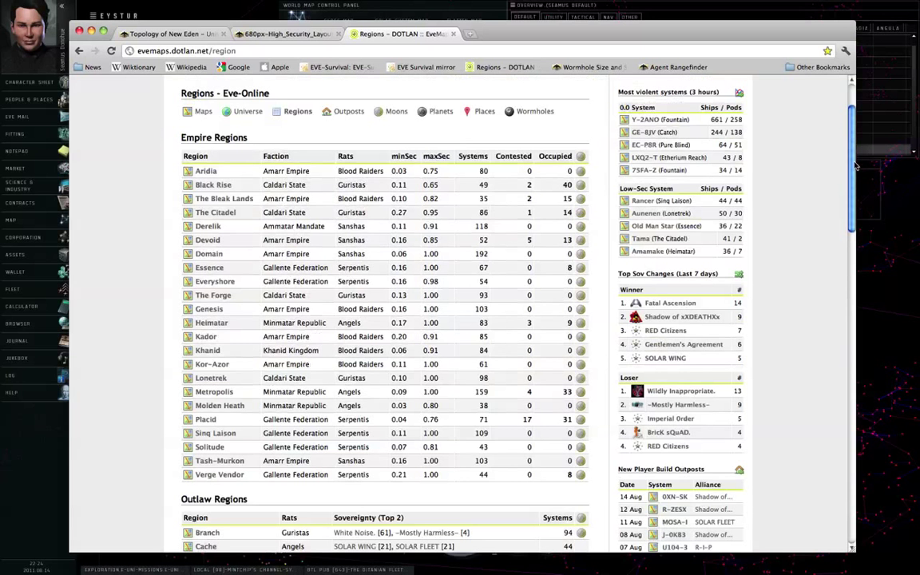